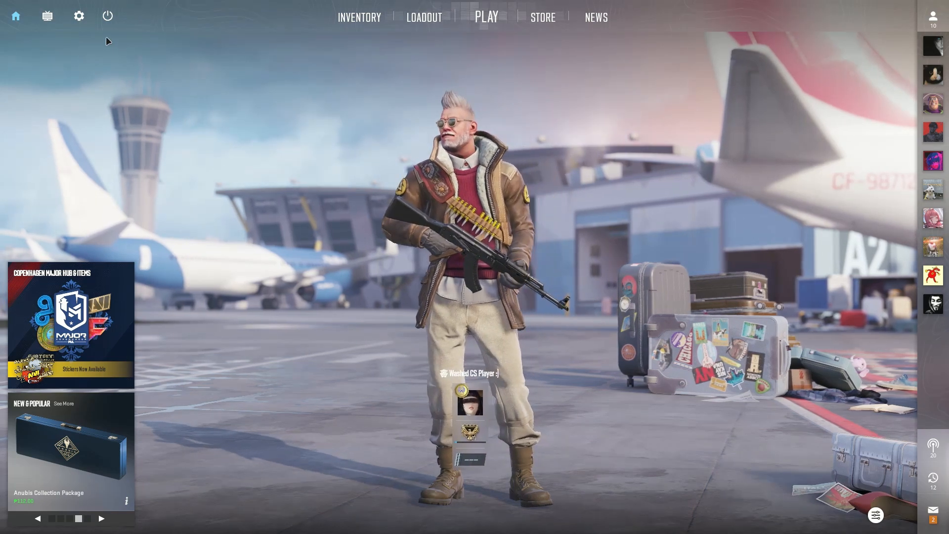
Review the Resolution list in Video settings and keep 1920X1080 selected
click(79, 16)
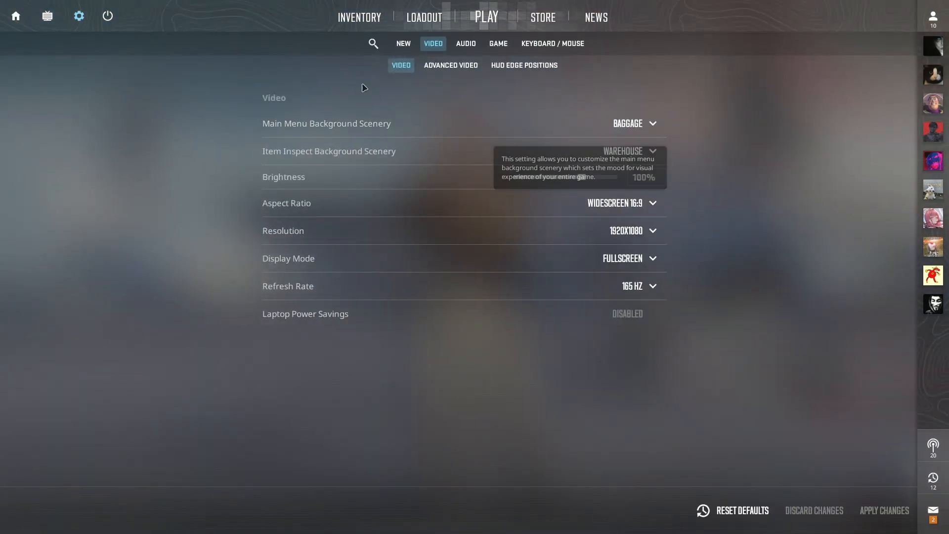
mouse_move(289, 55)
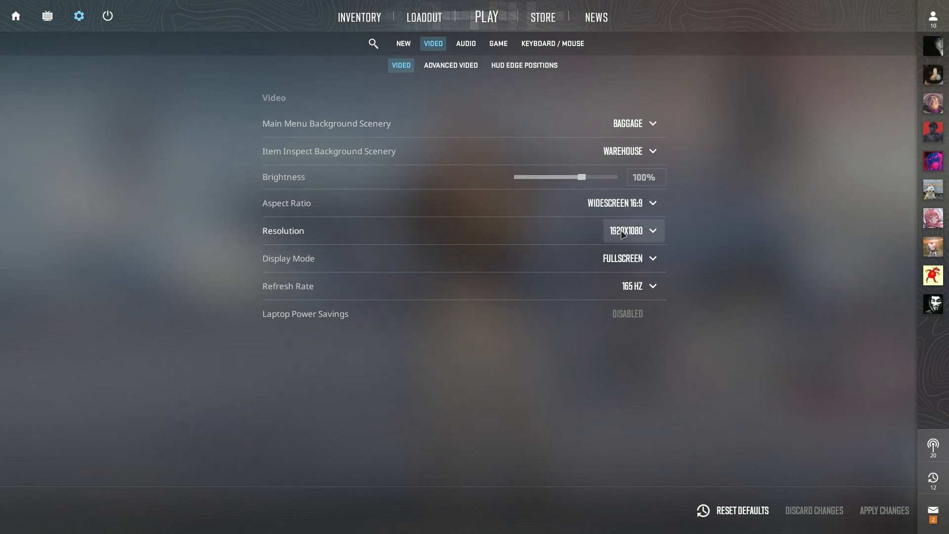
click(633, 230)
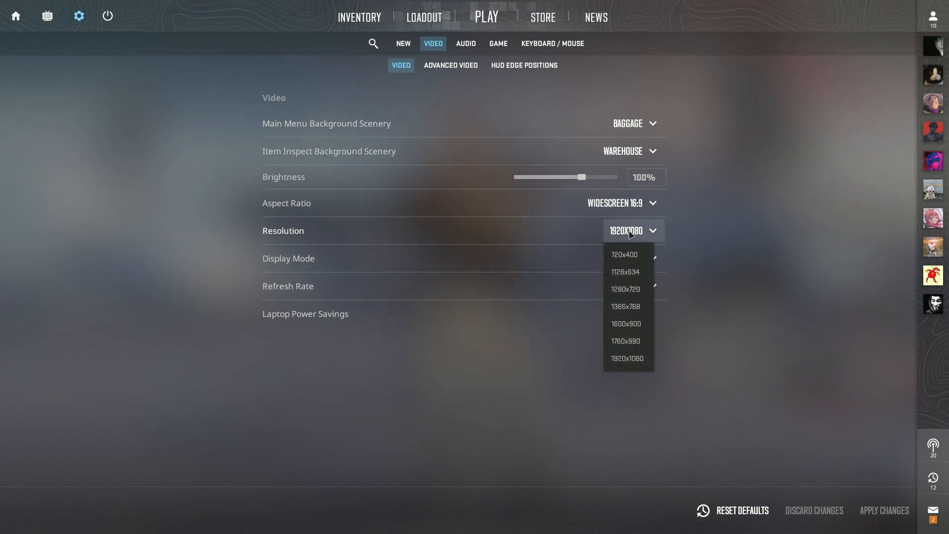
click(627, 358)
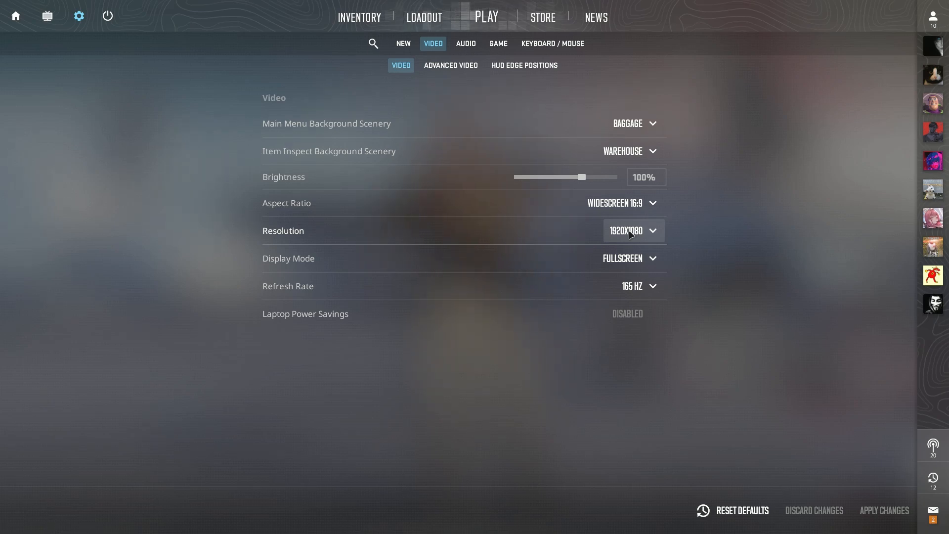
mouse_move(627, 231)
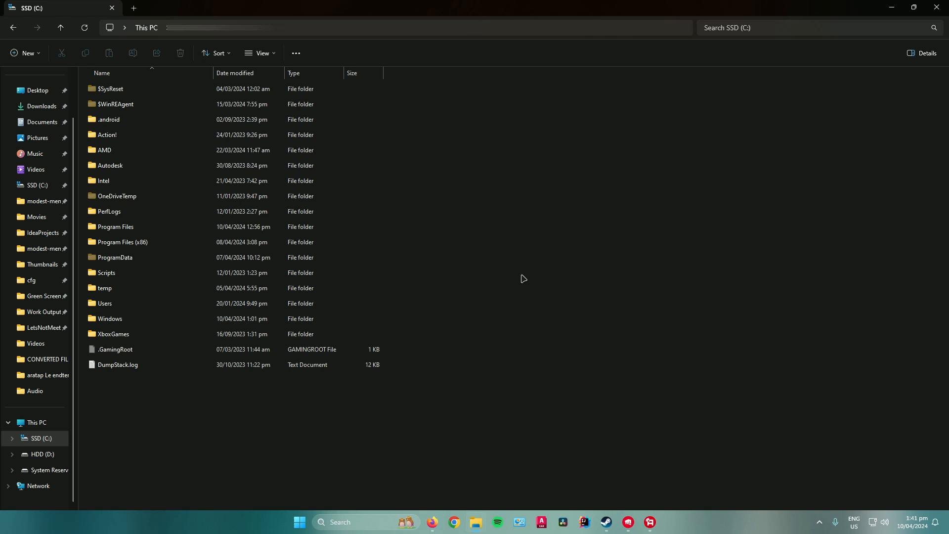
mouse_move(472, 266)
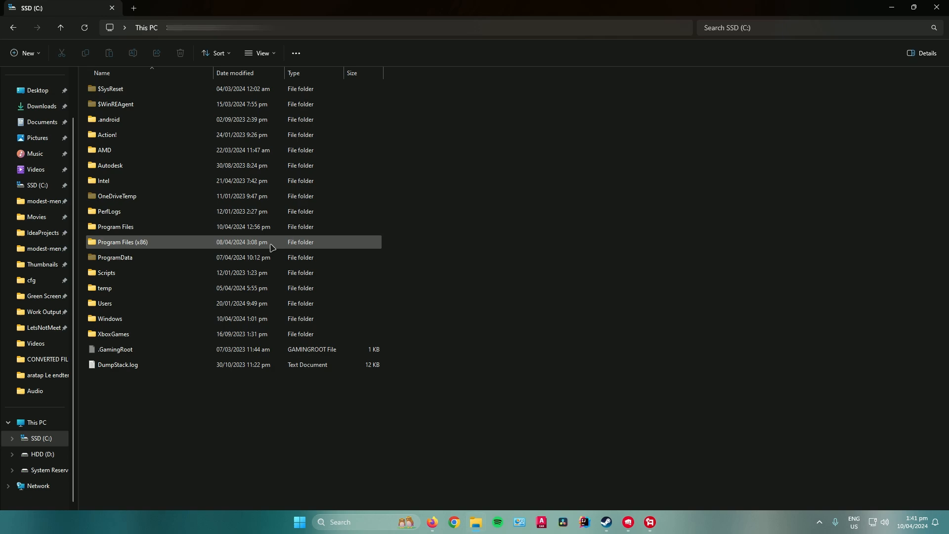
Browse into Program Files (x86) > Steam > userdata > account folder toward the cfg folder
double_click(122, 241)
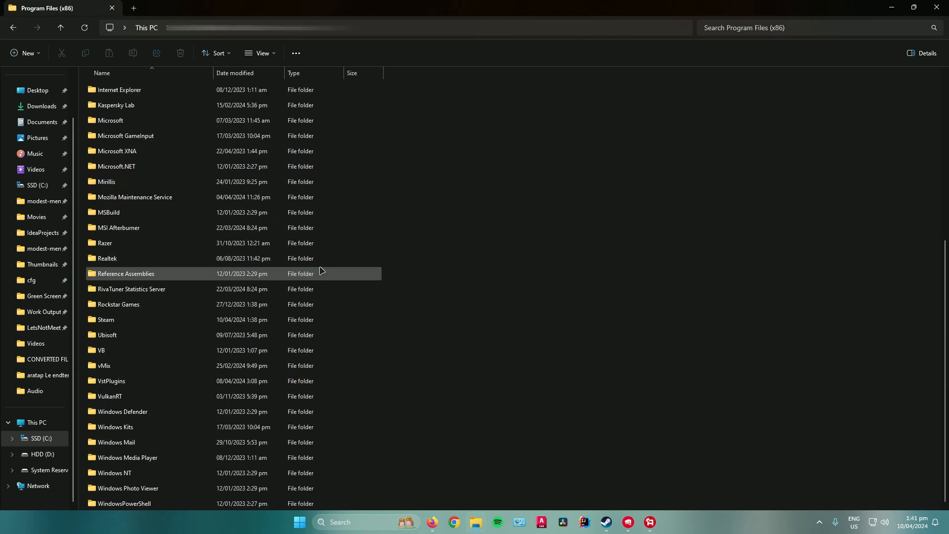
double_click(105, 319)
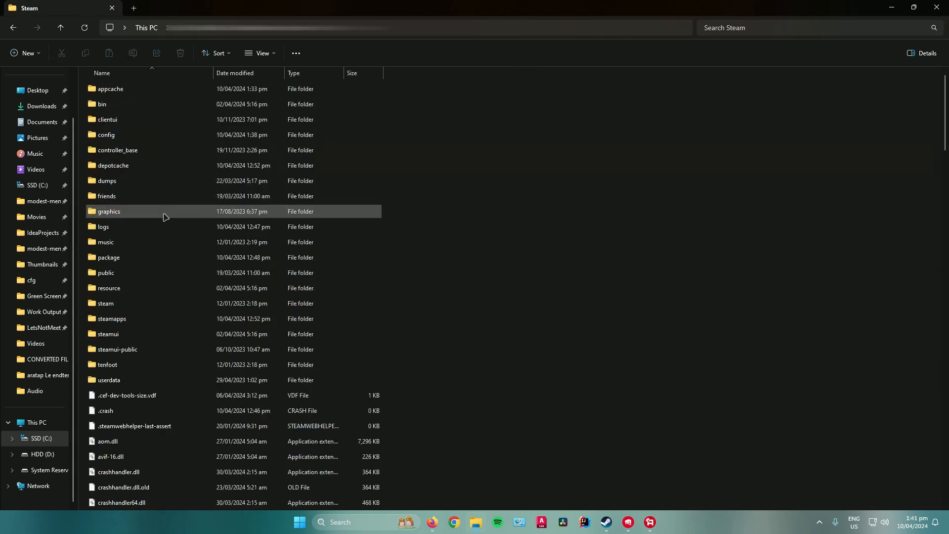
click(108, 333)
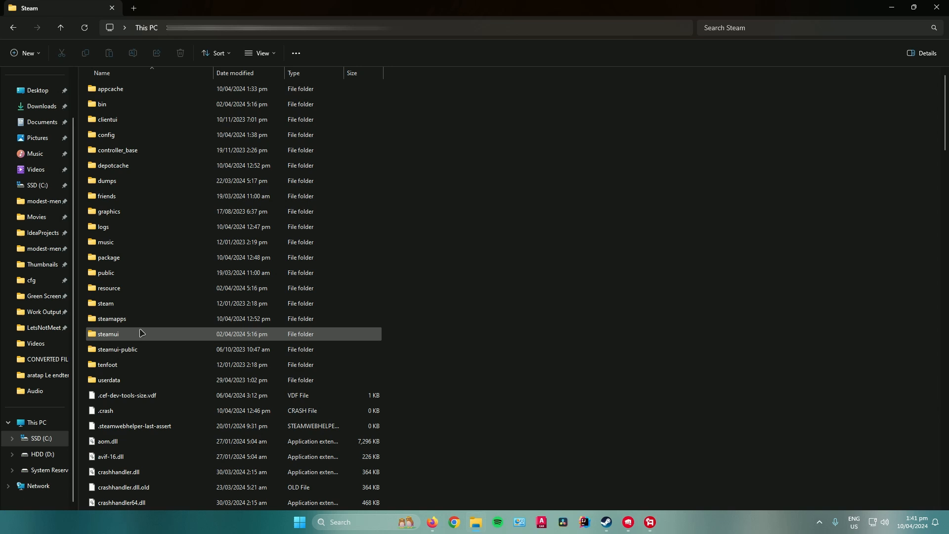
double_click(109, 379)
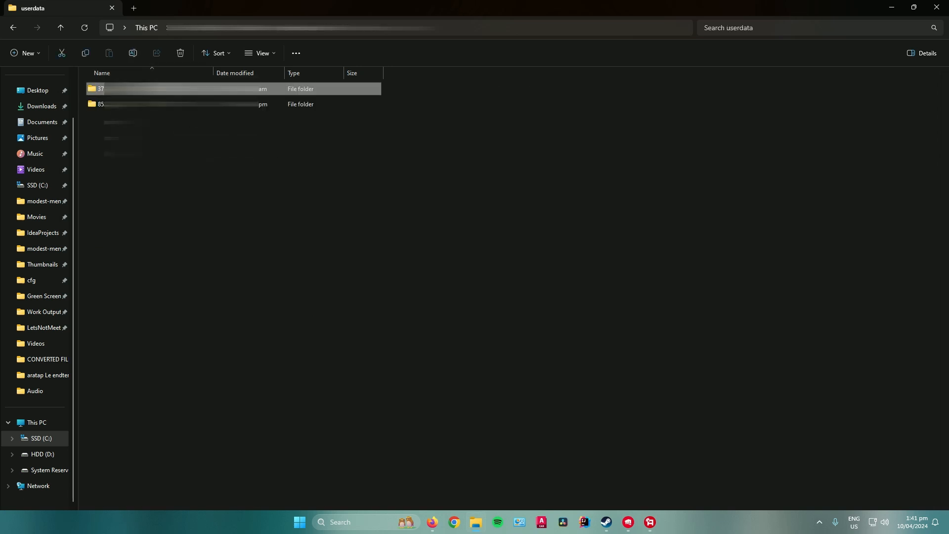
double_click(101, 88)
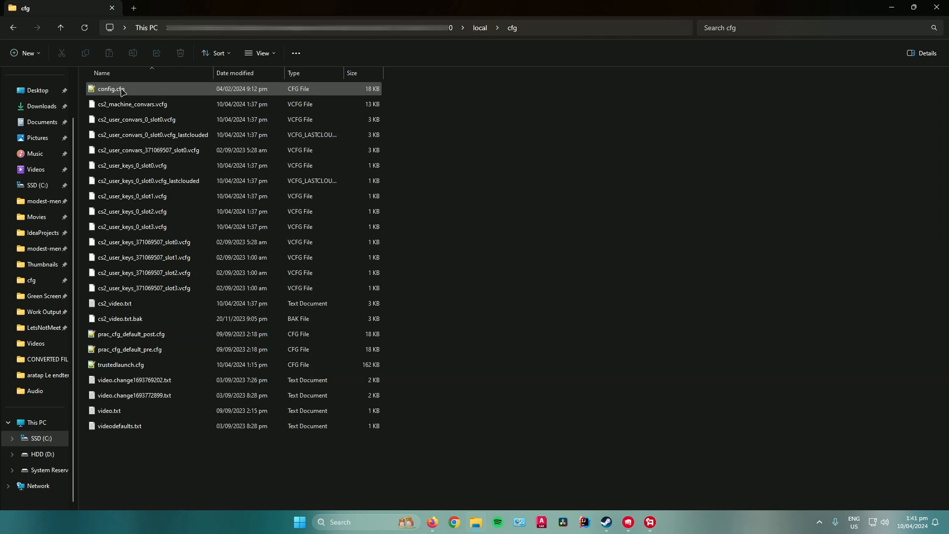
Open cs2_video.txt from the cfg folder in Notepad
click(115, 304)
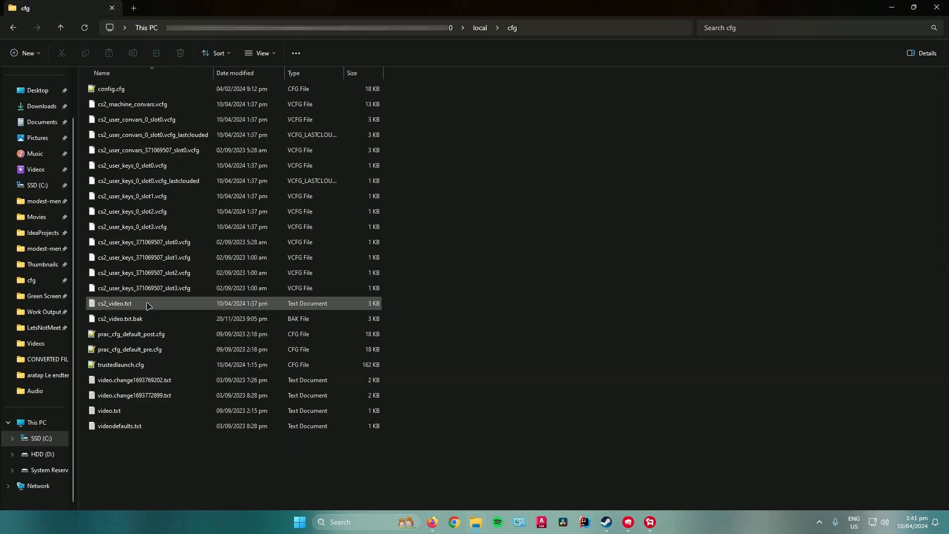
mouse_move(153, 306)
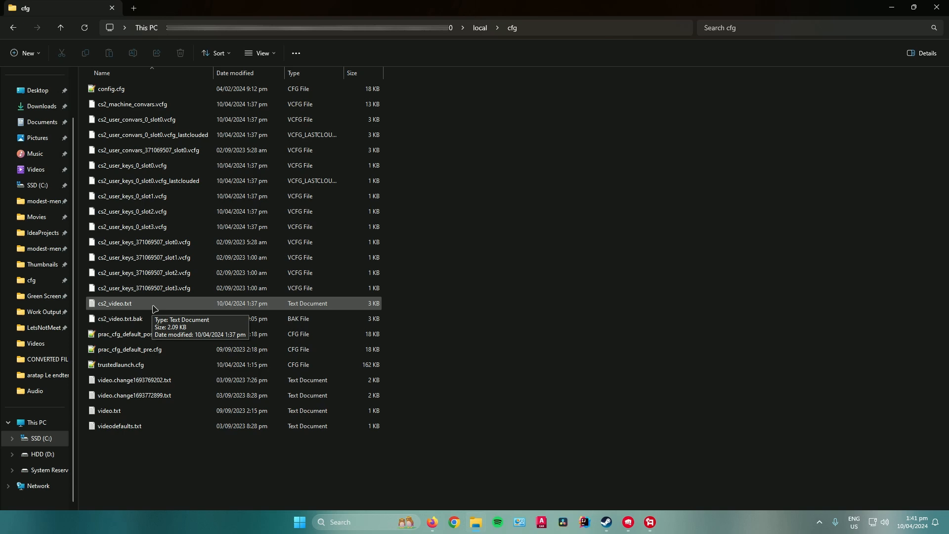
double_click(115, 304)
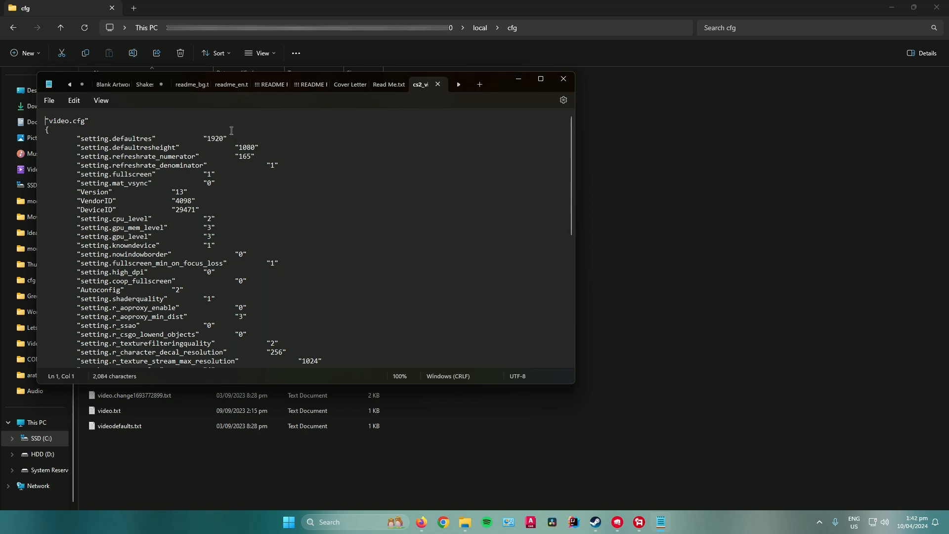
mouse_move(329, 180)
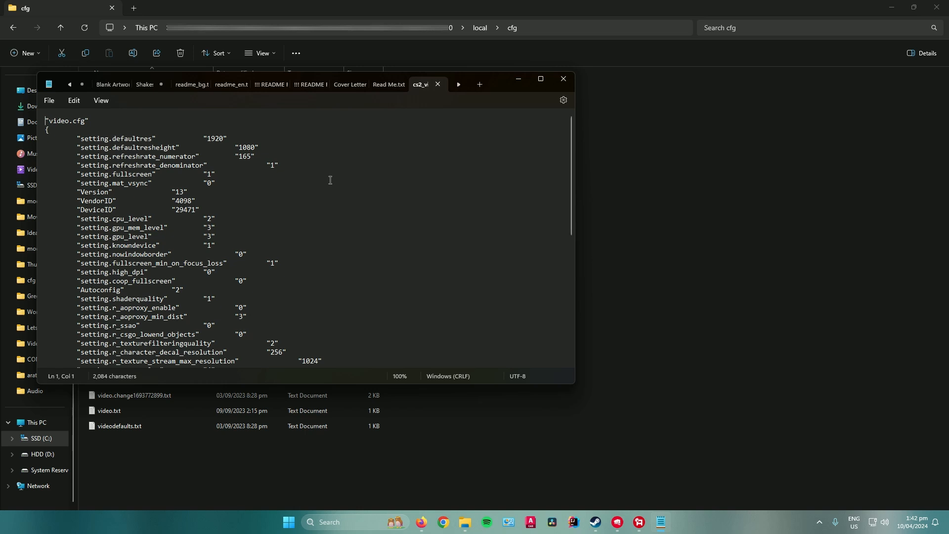
mouse_move(564, 82)
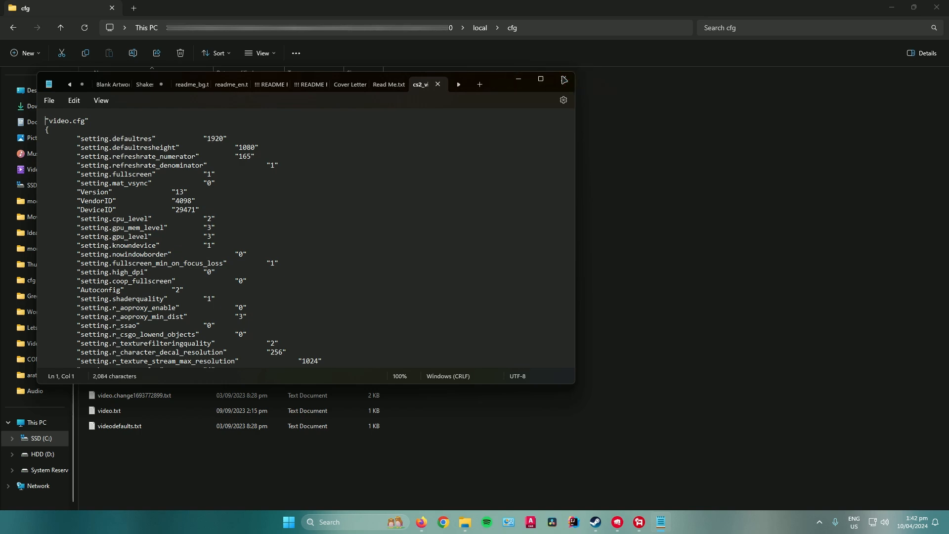
Close cs2_video.txt with defaultres 1920 and defaultresheight 1080 kept saved
click(563, 79)
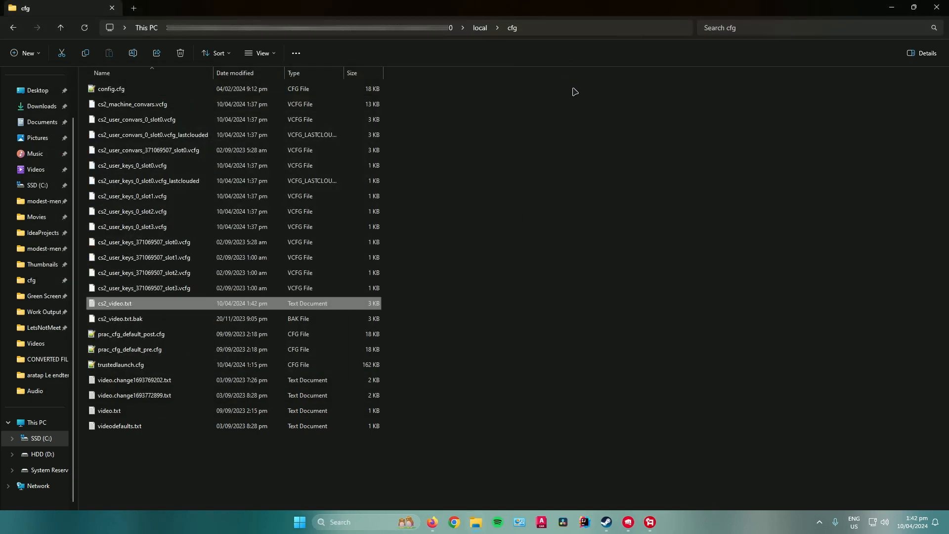